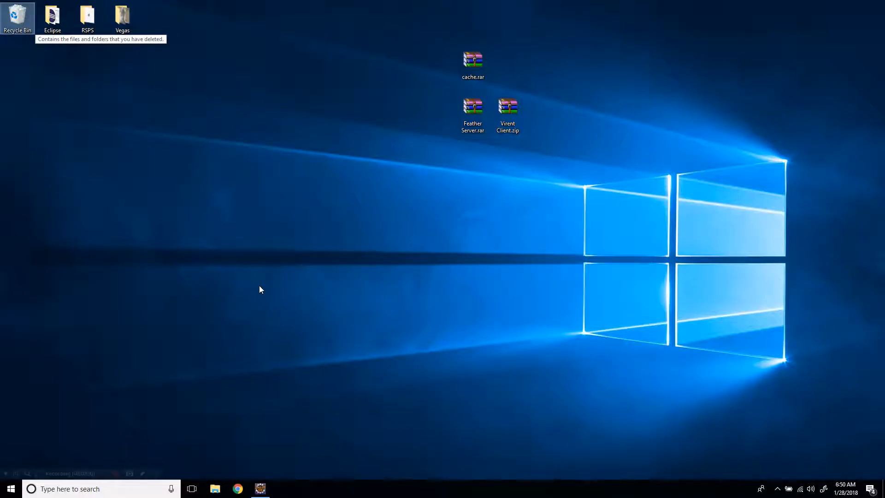
pyautogui.moveTo(165, 315)
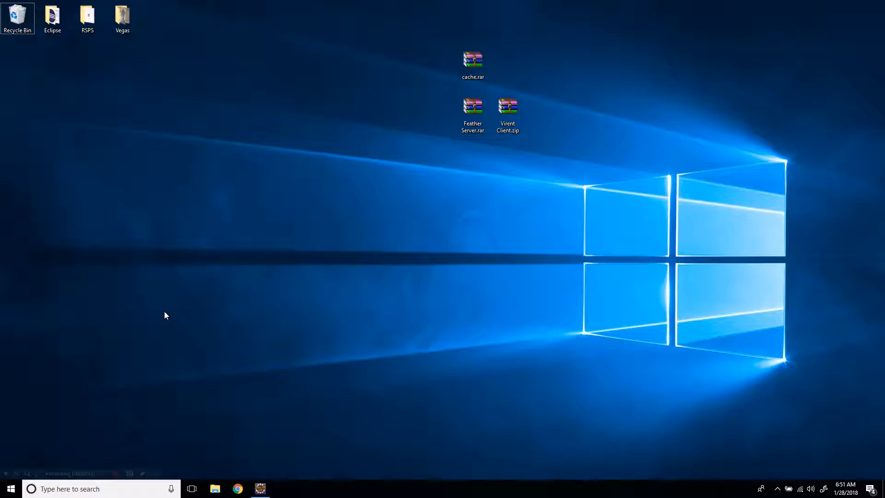
pyautogui.moveTo(408, 204)
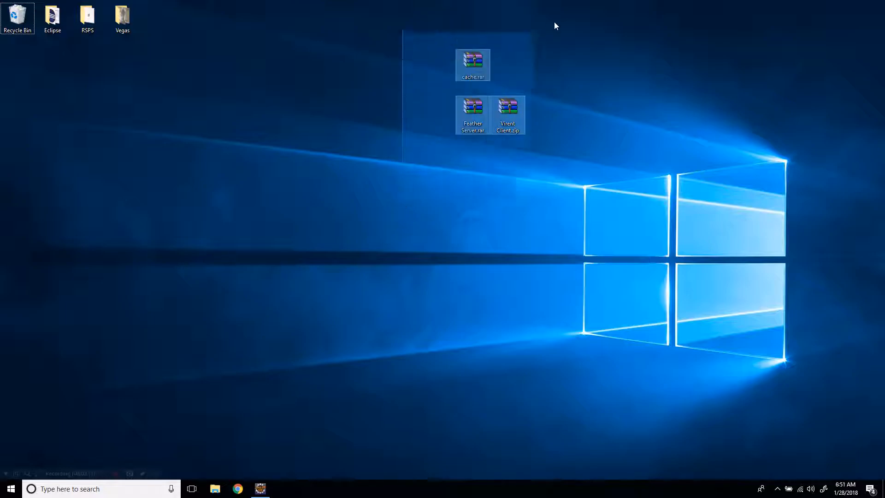
# Step: Extract the three archives onto the desktop using WinRAR's Extract Here
pyautogui.click(410, 172)
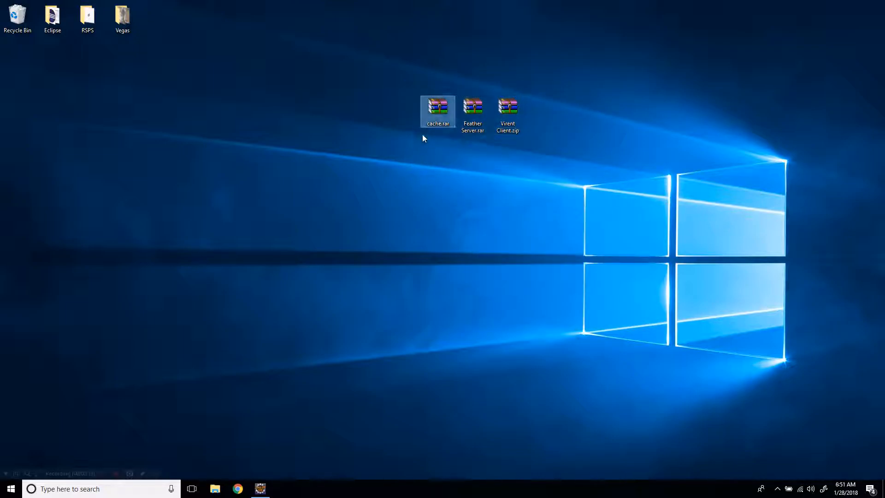
pyautogui.click(507, 113)
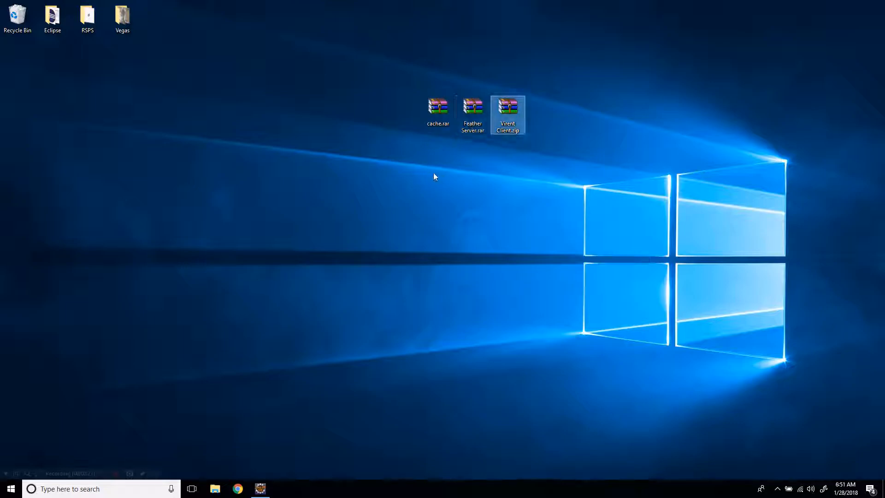
pyautogui.rightClick(472, 110)
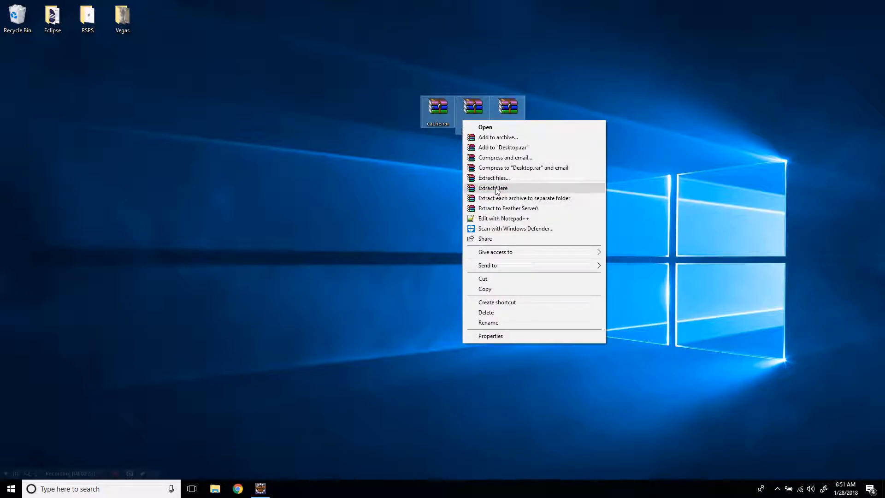
pyautogui.click(492, 188)
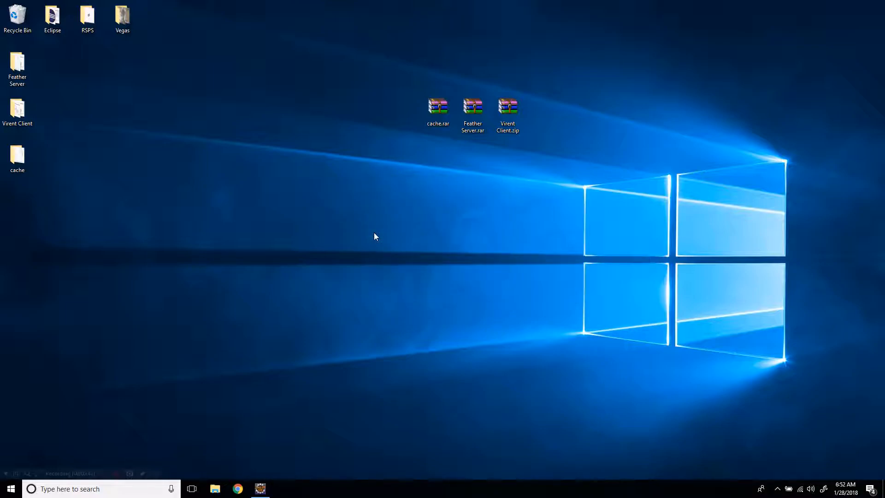
pyautogui.moveTo(448, 217)
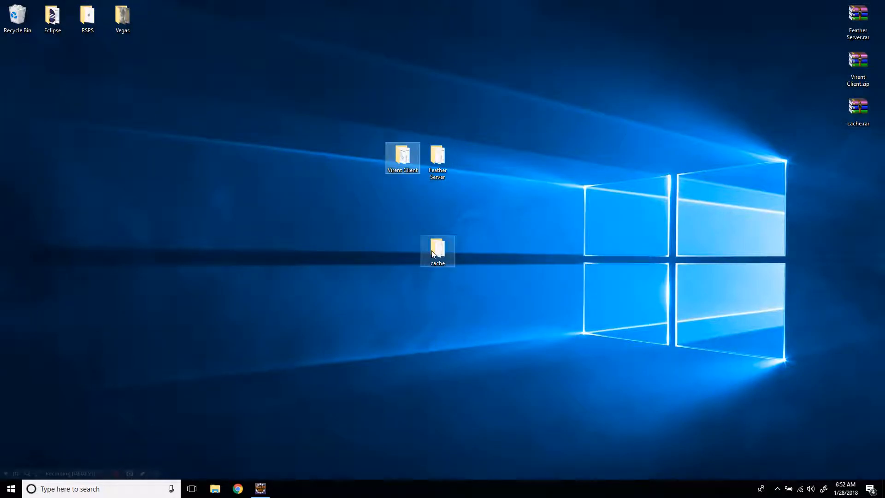
# Step: Open the desktop Feather Server folder to view src, bin, data and run.bat
pyautogui.doubleClick(437, 157)
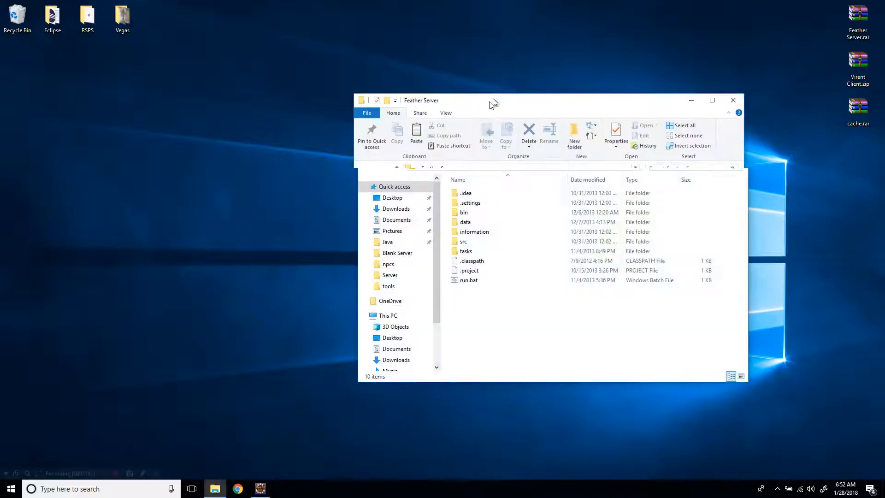
pyautogui.doubleClick(465, 221)
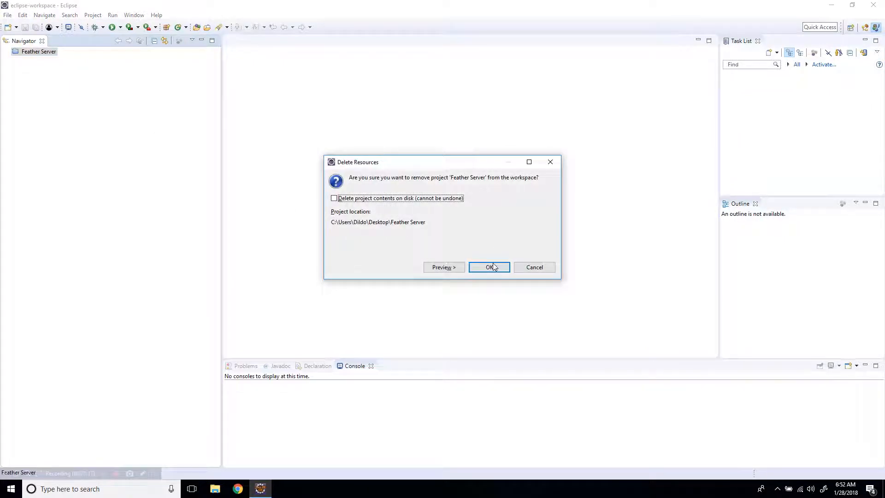
# Step: Remove the old Feather Server project and create a Java project from the Virent Client folder
pyautogui.click(489, 267)
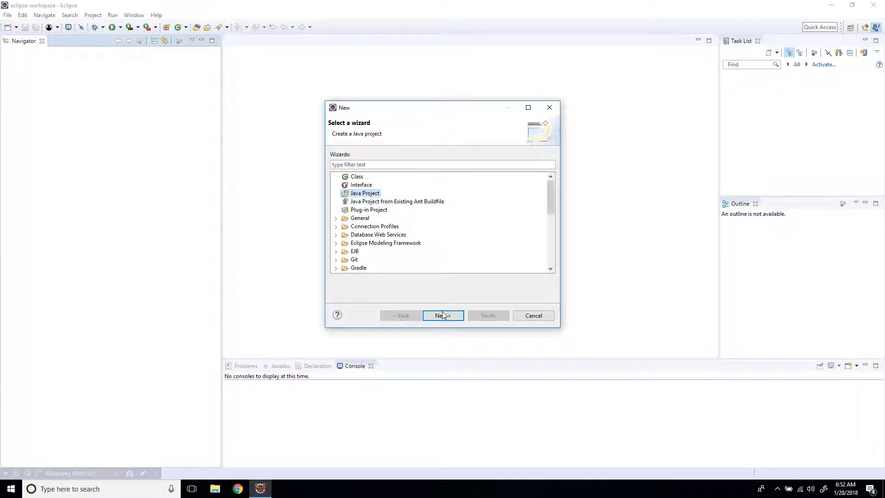
pyautogui.click(443, 315)
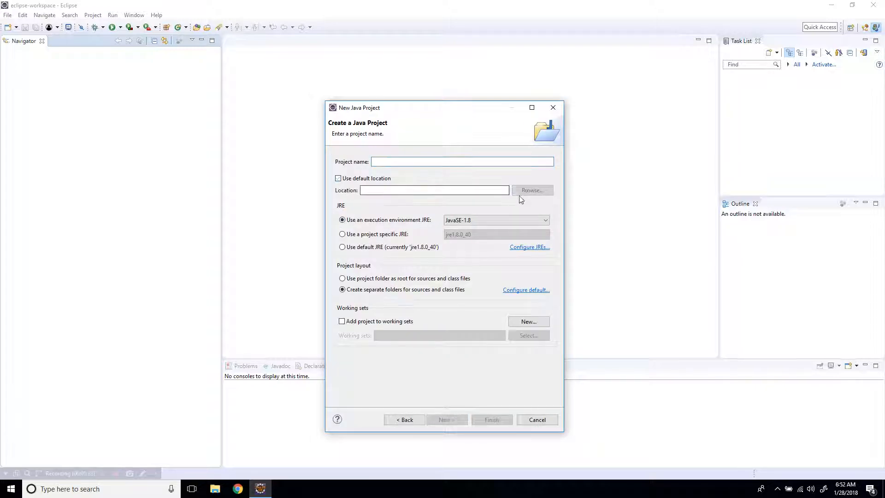
pyautogui.click(531, 191)
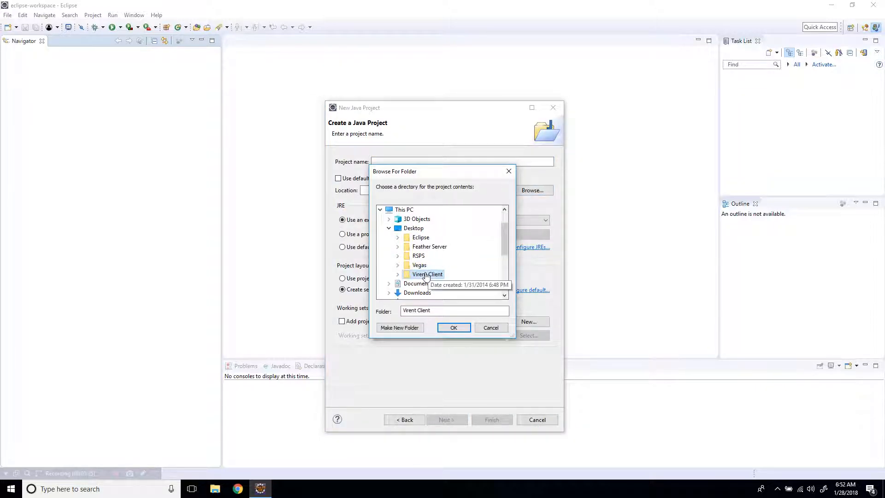
pyautogui.click(453, 327)
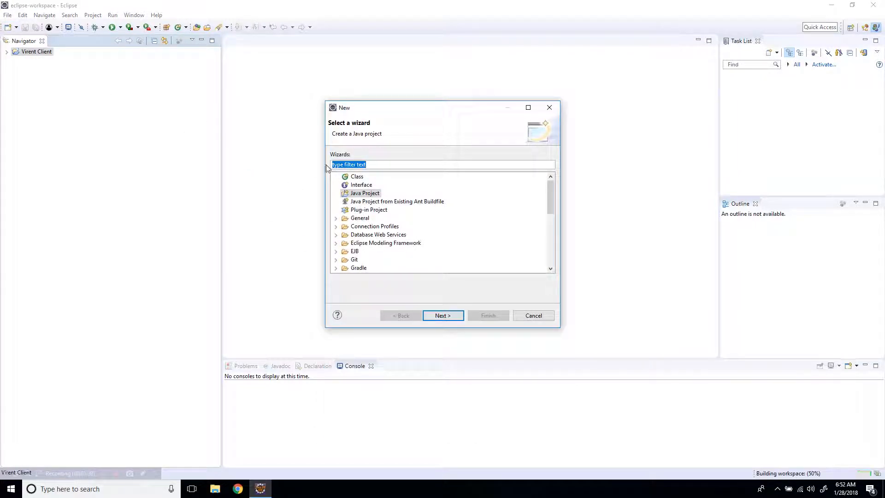
# Step: Create a second Java project from the desktop Feather Server folder
pyautogui.click(442, 316)
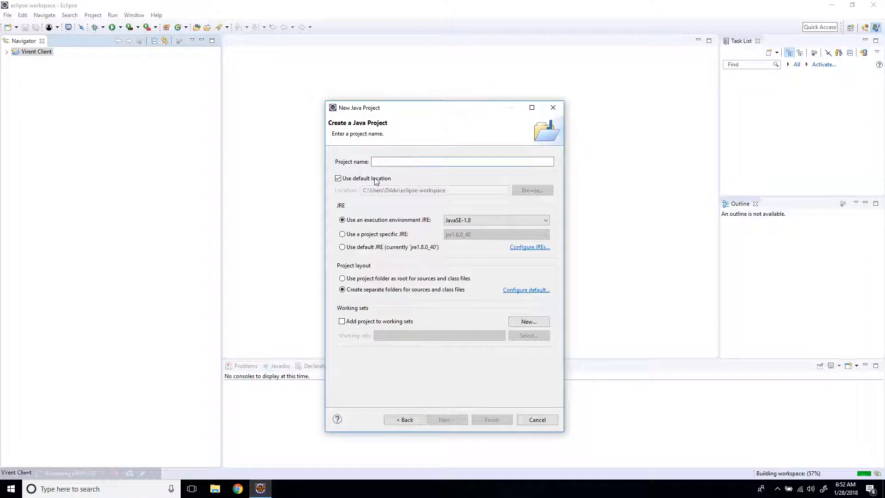
pyautogui.click(531, 189)
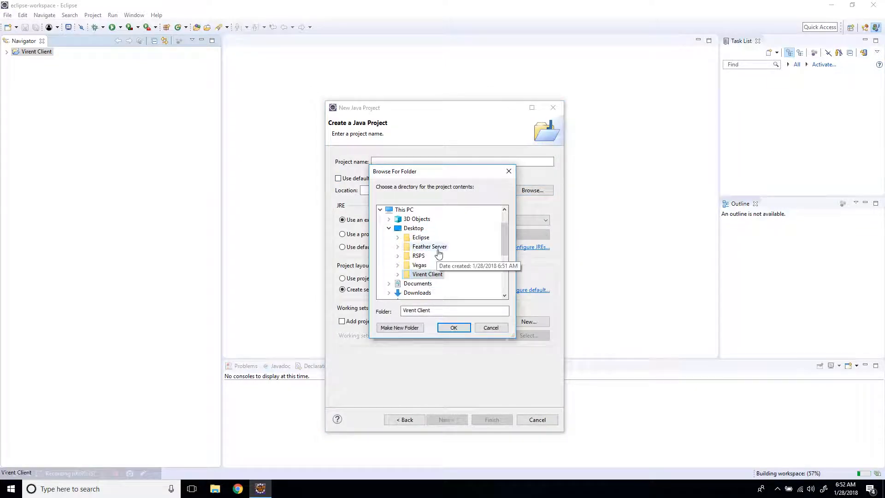
pyautogui.click(453, 328)
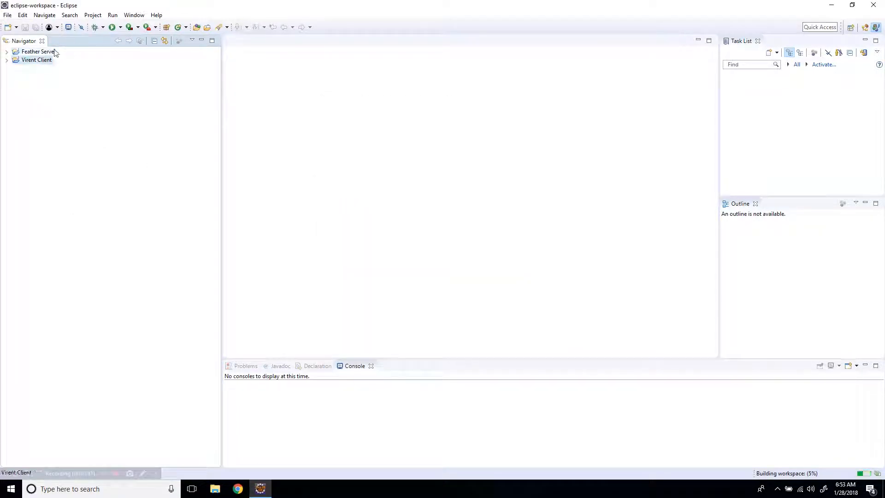
# Step: Run Feather Server's Launcher (com.feather) as a Java application, then launch Virent Client
pyautogui.click(119, 27)
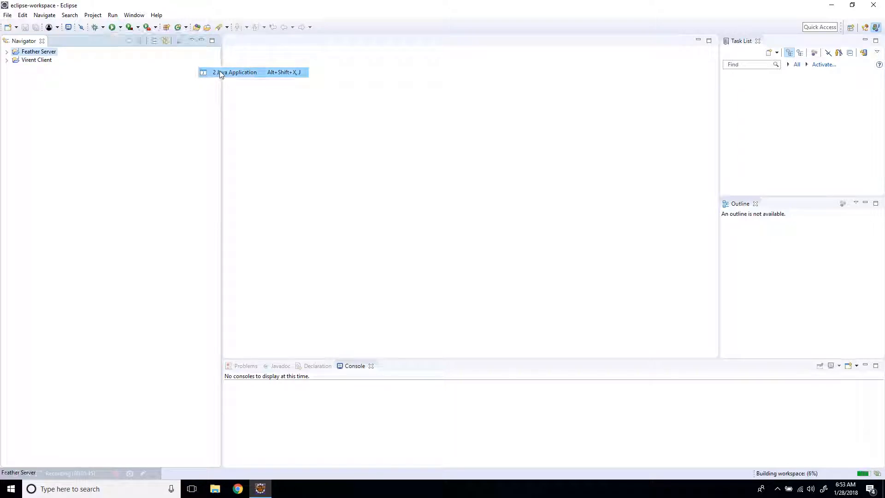
pyautogui.click(235, 72)
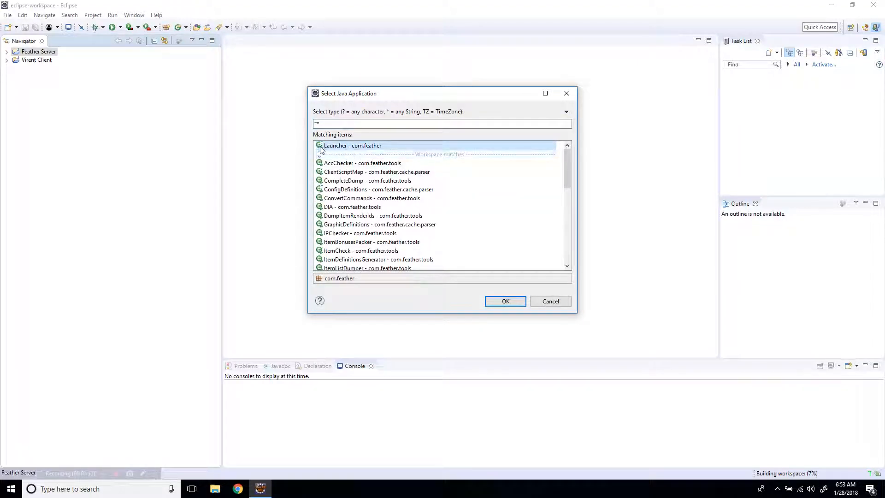
pyautogui.moveTo(566, 172)
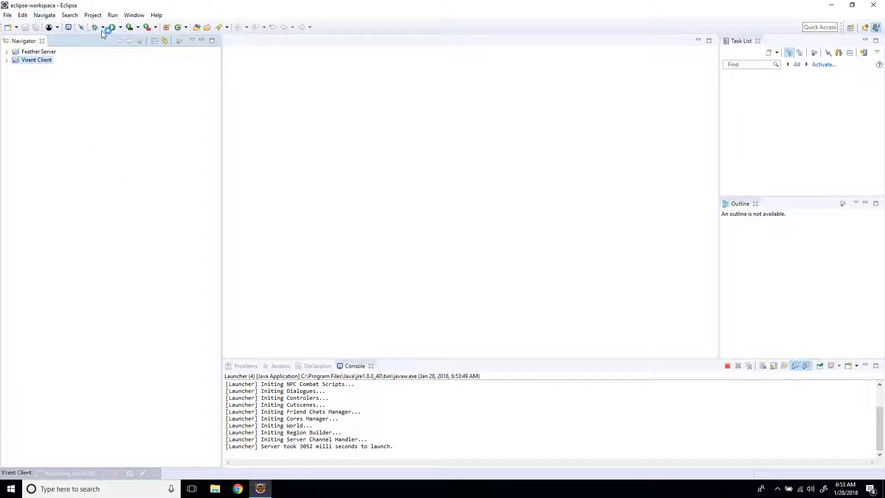
pyautogui.click(111, 27)
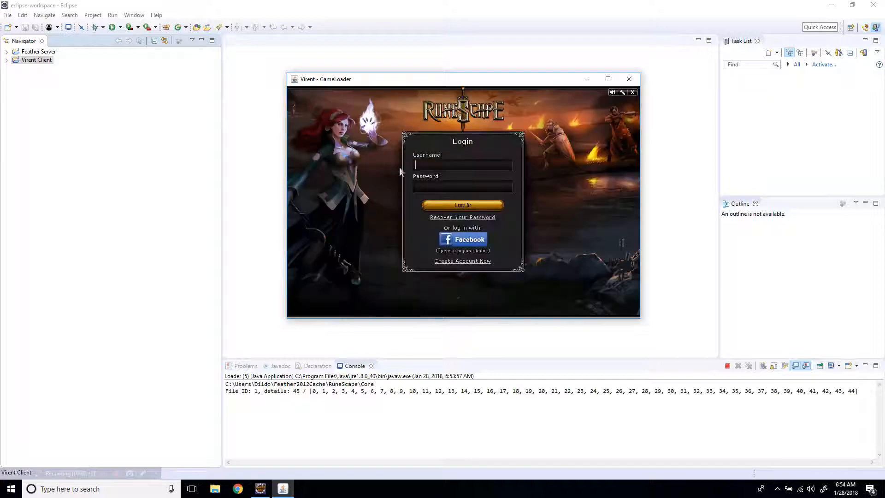
pyautogui.write('123')
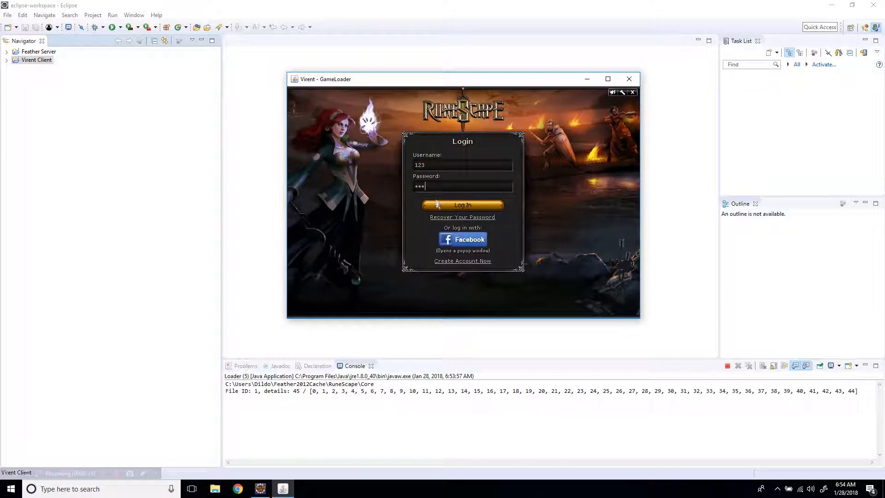
pyautogui.click(462, 205)
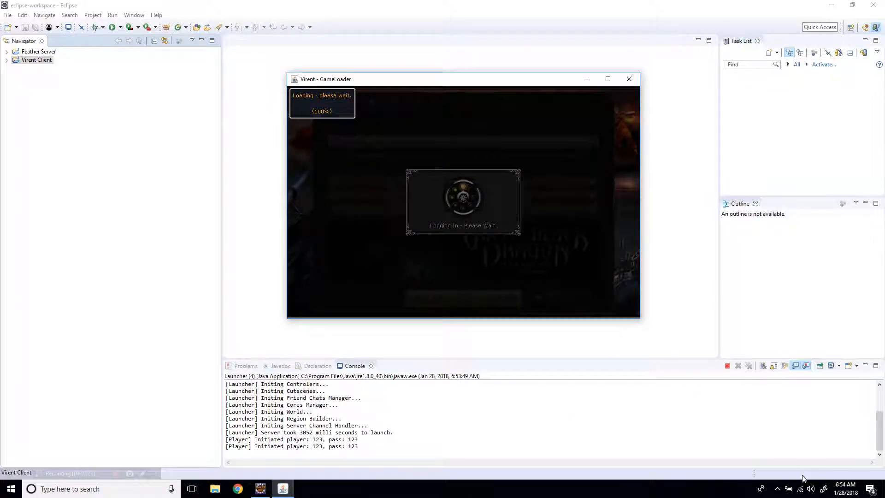
pyautogui.click(811, 489)
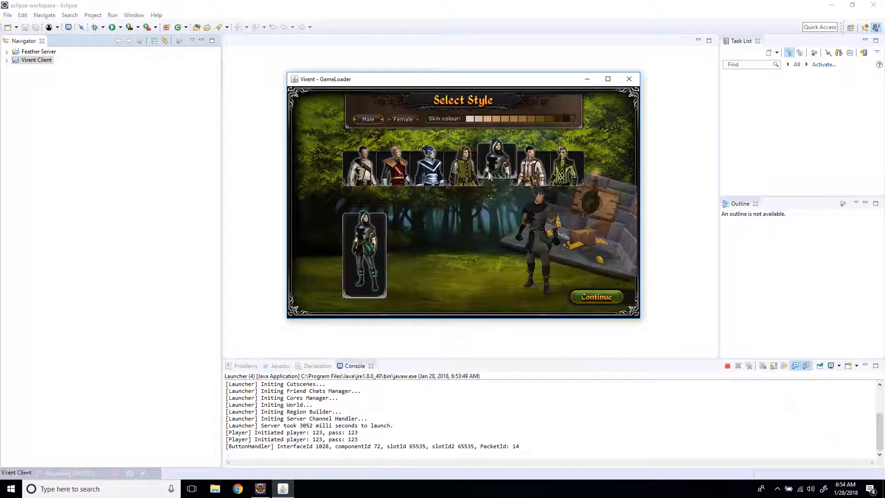
pyautogui.click(596, 297)
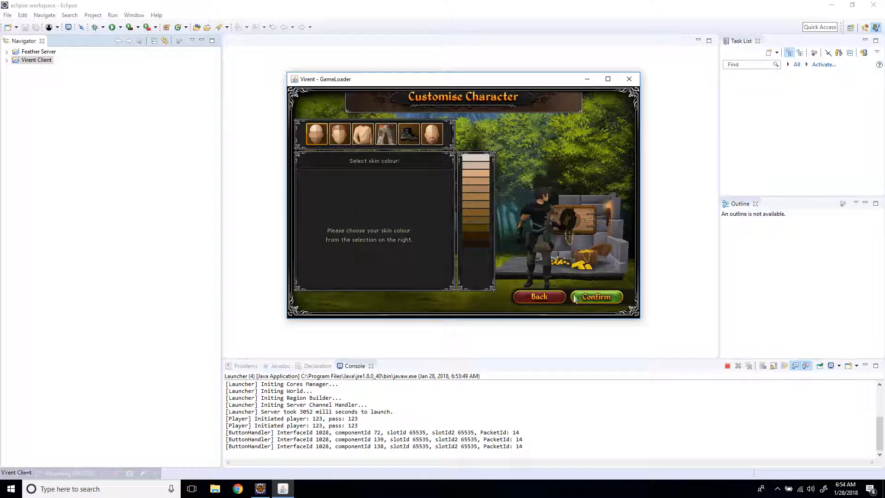
pyautogui.click(596, 297)
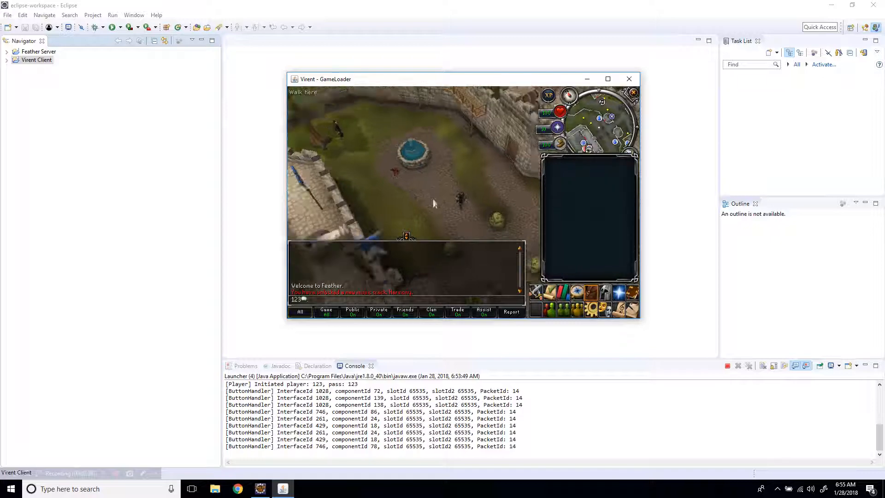
# Step: Walk around the courtyard and post 'Asdasd' in chat
pyautogui.click(433, 204)
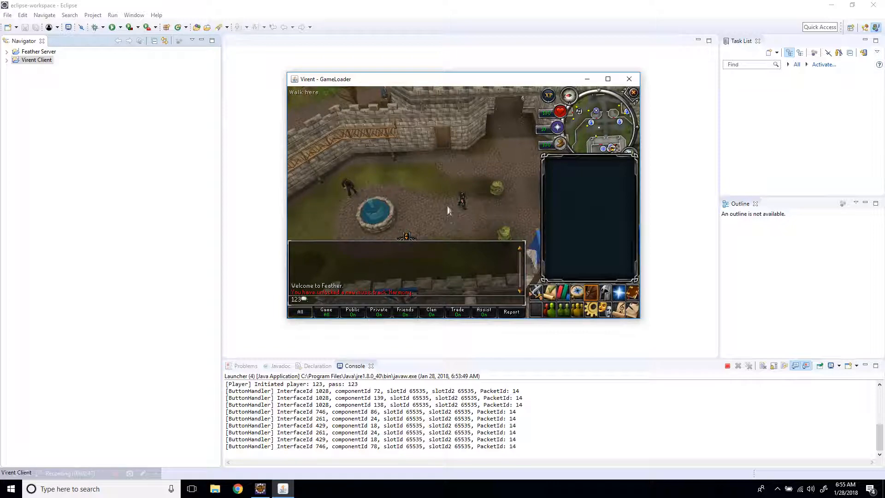
pyautogui.write('Asdasd')
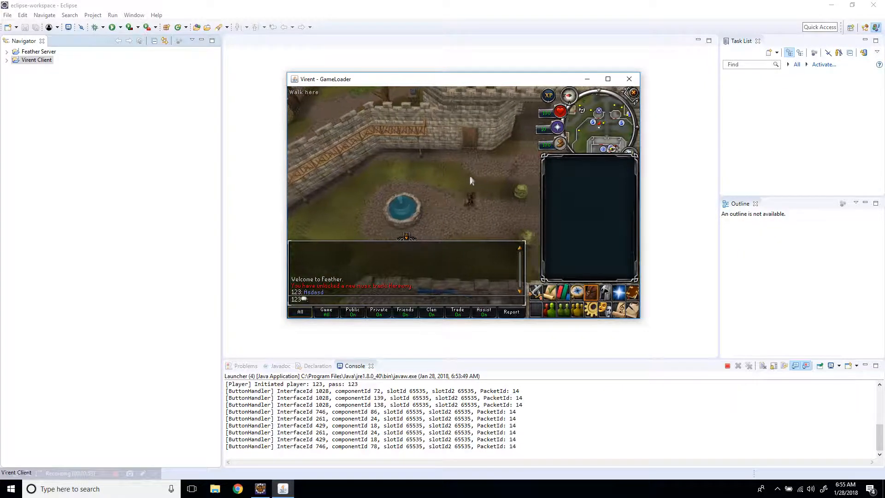
pyautogui.click(467, 218)
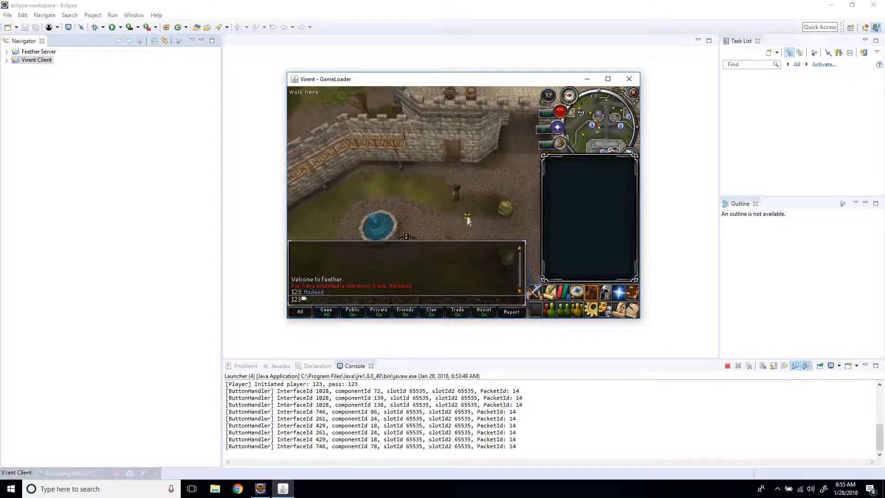